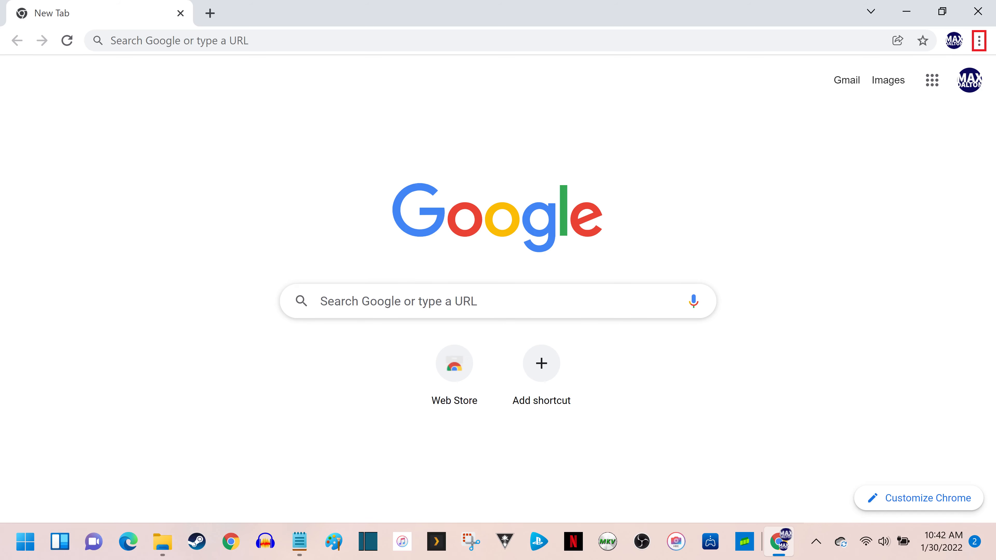
# - Open Chrome's Settings page from the three-dot main menu
pyautogui.click(979, 40)
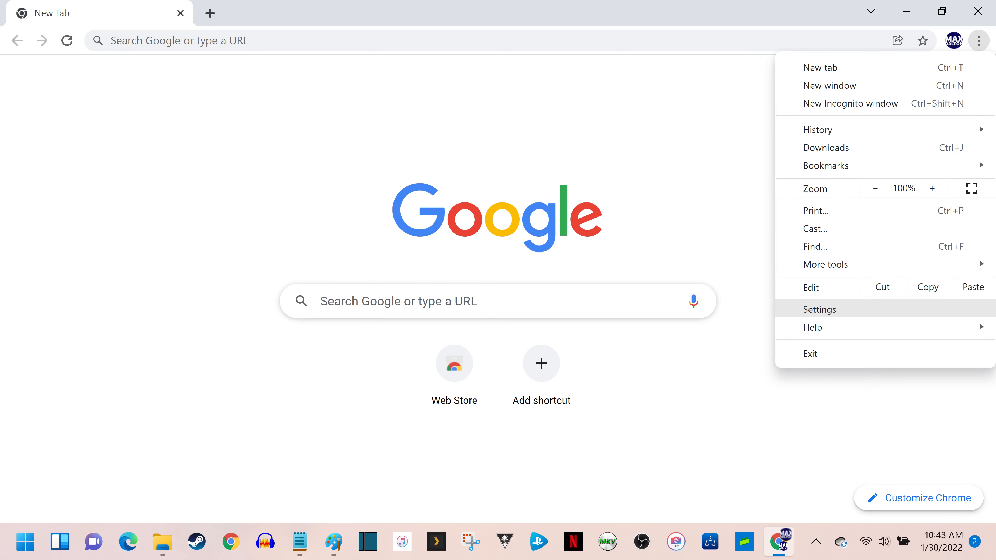
pyautogui.moveTo(820, 309)
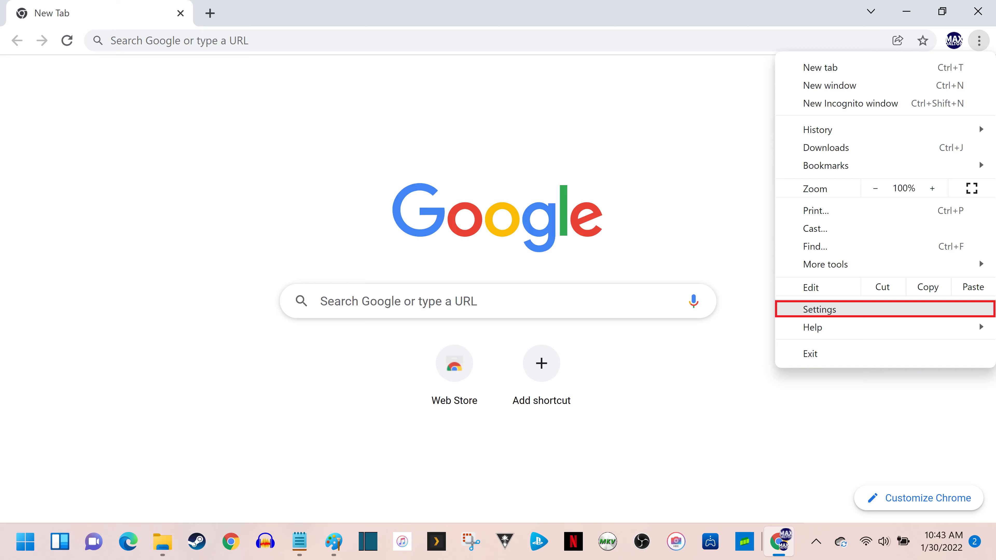
pyautogui.click(821, 309)
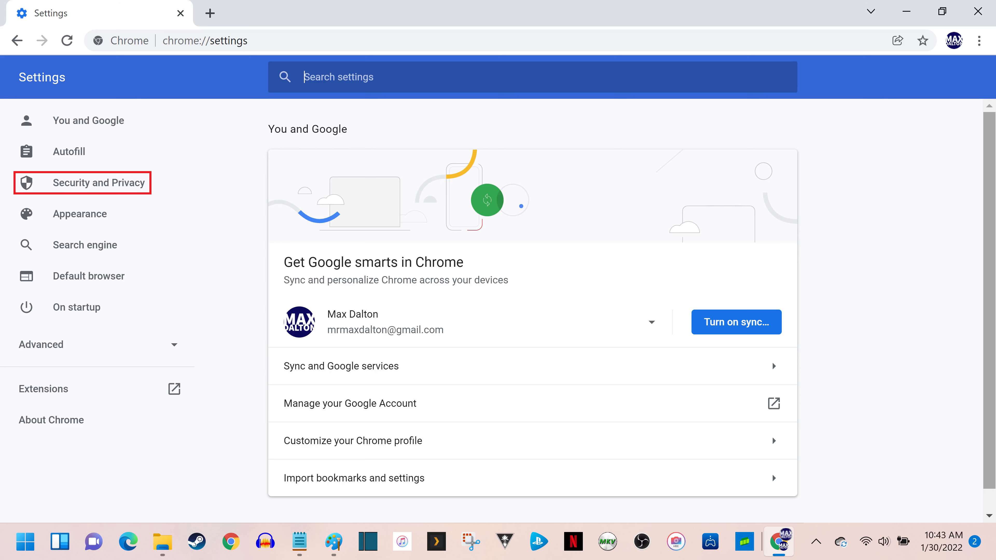
# - Go to Site Settings under the Security and Privacy section
pyautogui.click(98, 182)
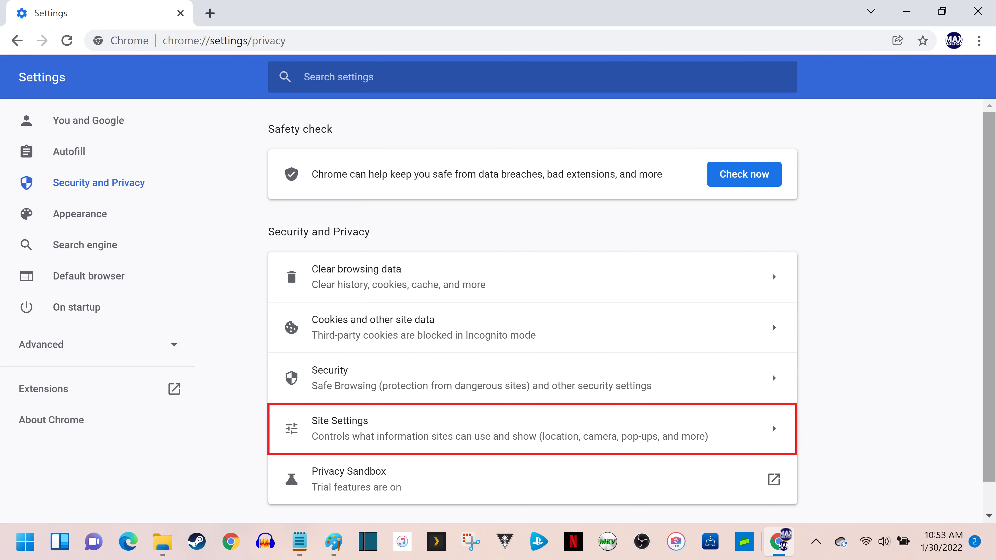
pyautogui.click(533, 428)
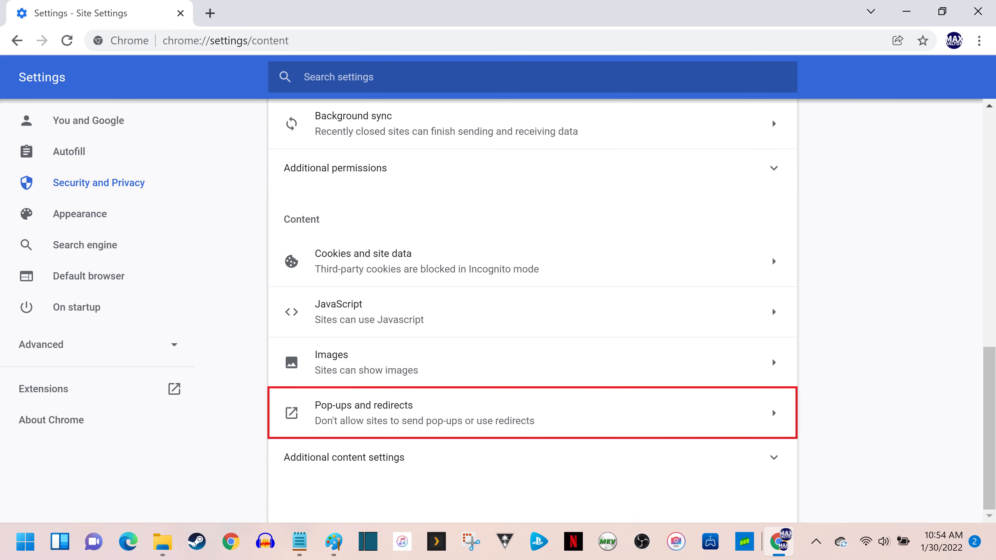
# - Open Pop-ups and redirects, briefly allow pop-ups by default, then restore 'Don't allow'
pyautogui.click(530, 412)
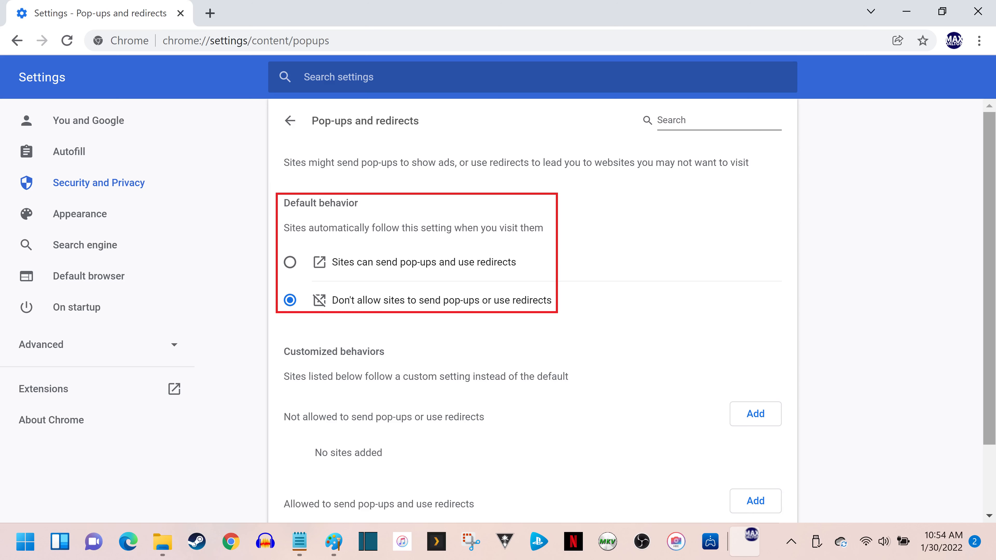
pyautogui.click(290, 262)
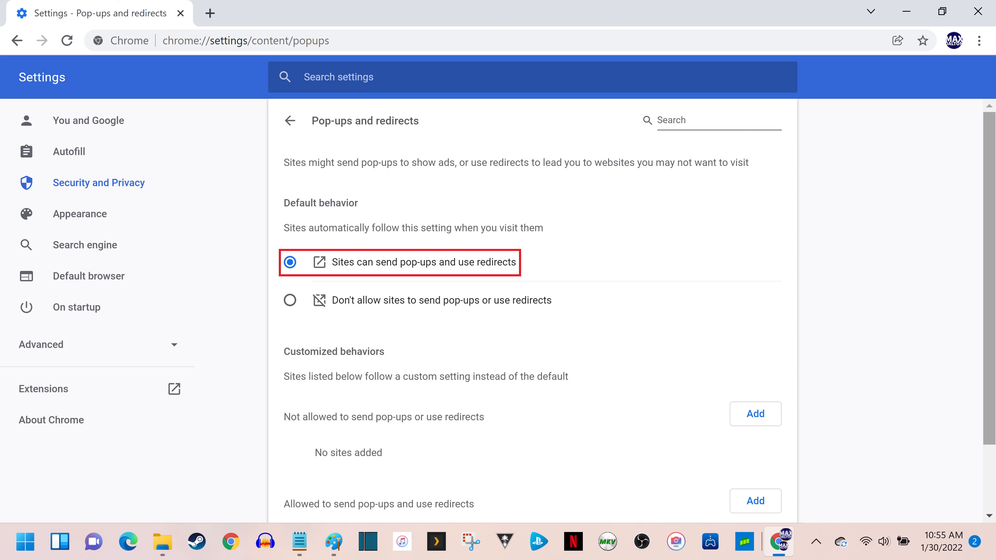
pyautogui.click(290, 300)
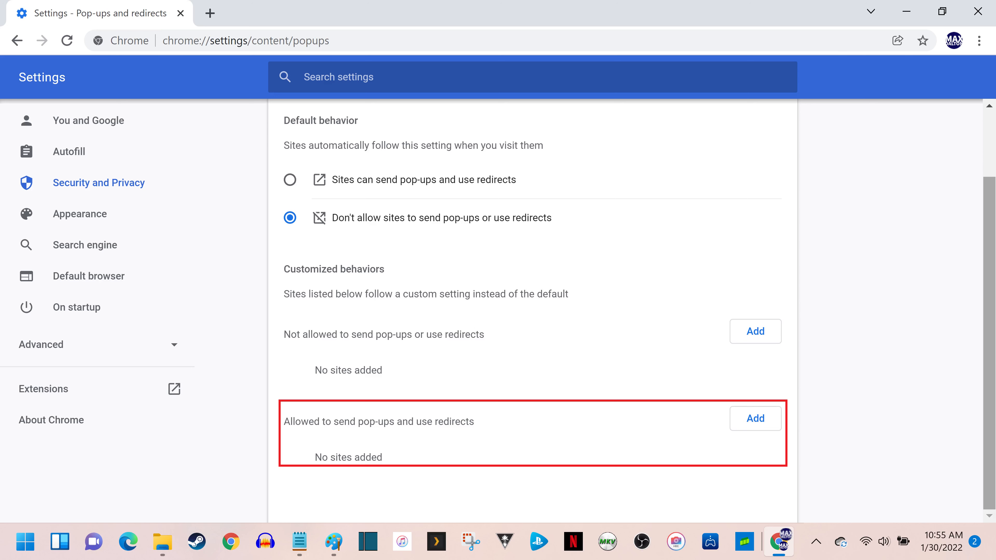
pyautogui.click(755, 418)
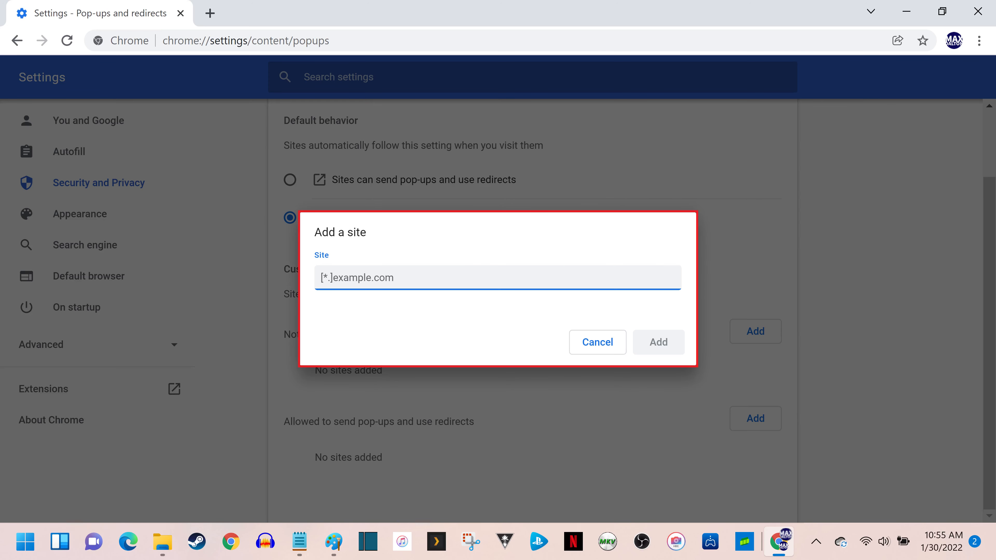
pyautogui.write('www.maxdalton.how')
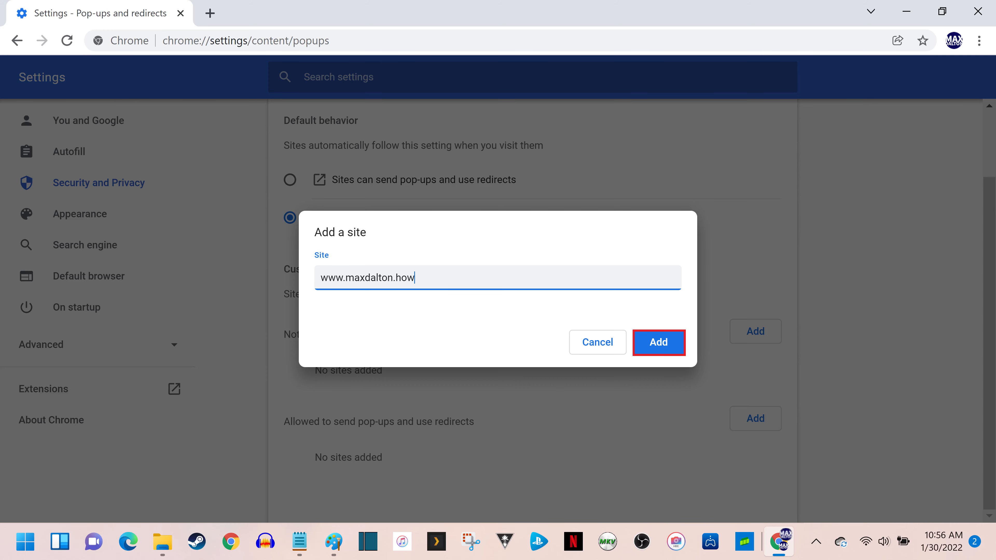
pyautogui.click(658, 343)
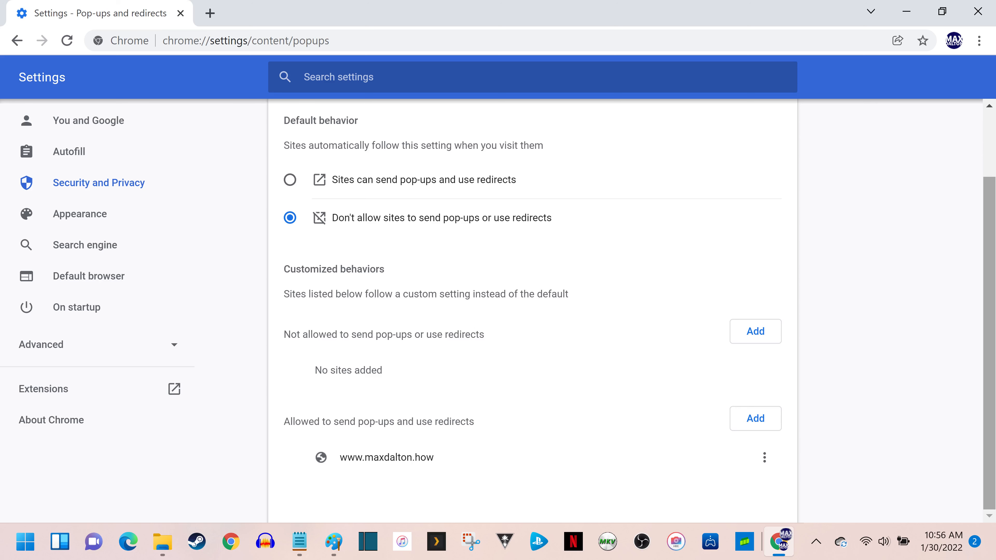